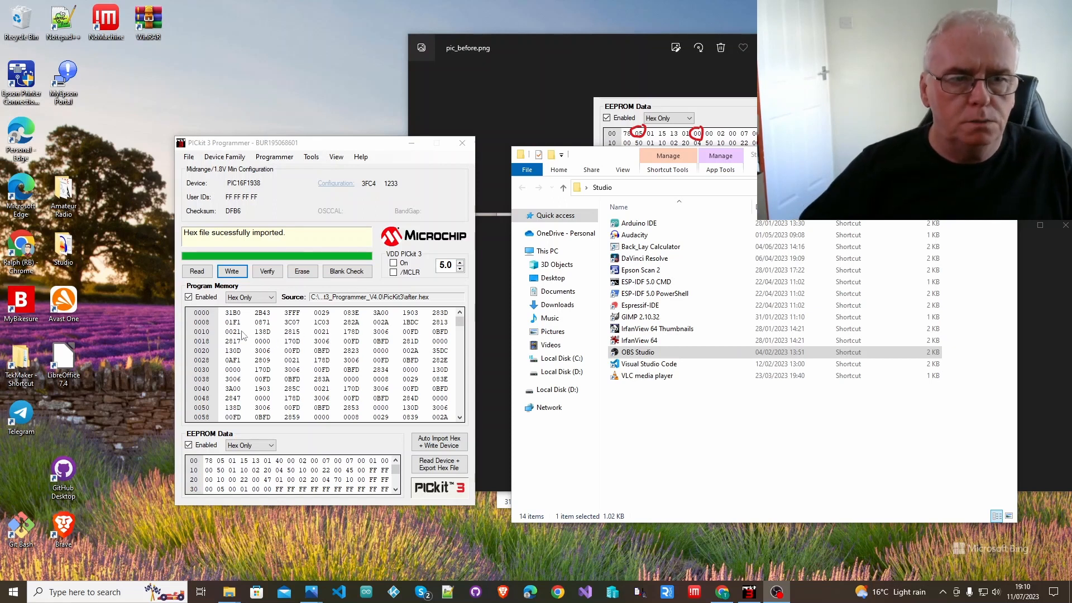
Read program memory, EEPROM, user IDs and configuration back from the PIC16F1938
{"action": "left_click", "coordinate": [198, 271]}
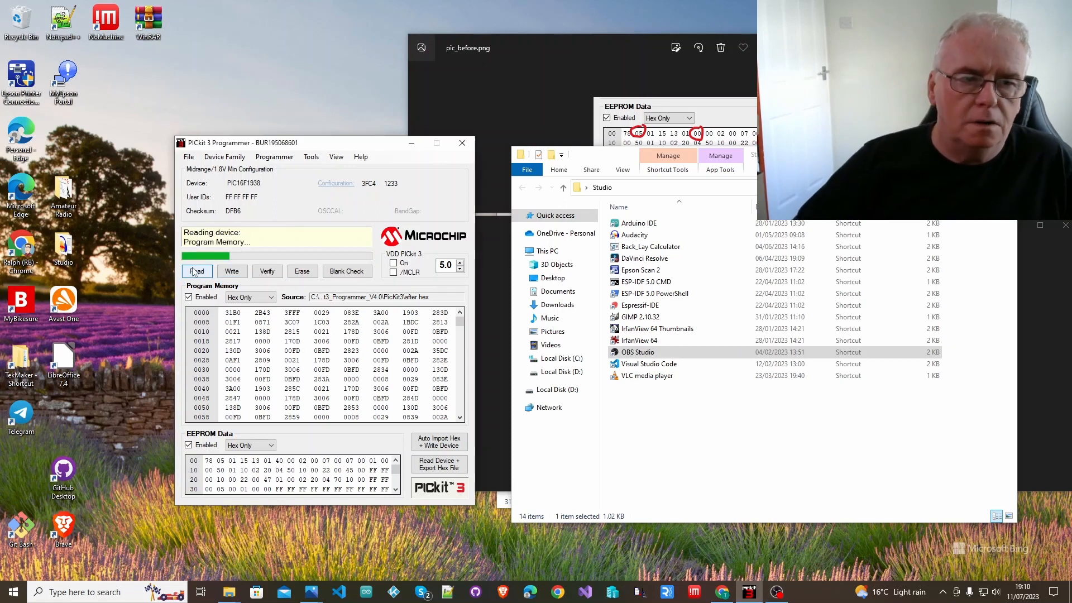
{"action": "left_click", "coordinate": [197, 270]}
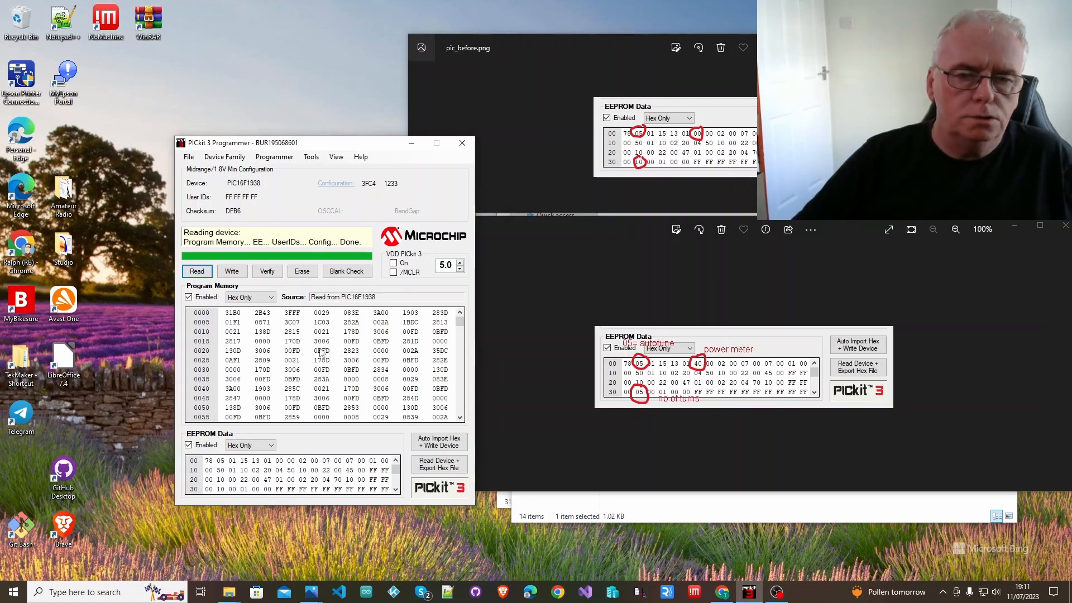
{"action": "mouse_move", "coordinate": [270, 336]}
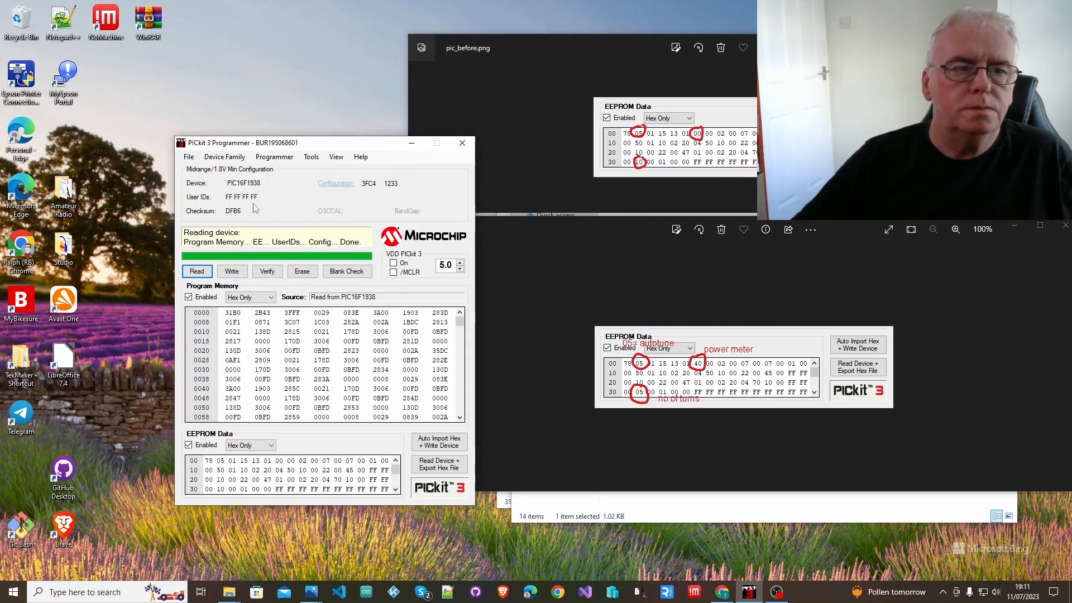
{"action": "mouse_move", "coordinate": [234, 218]}
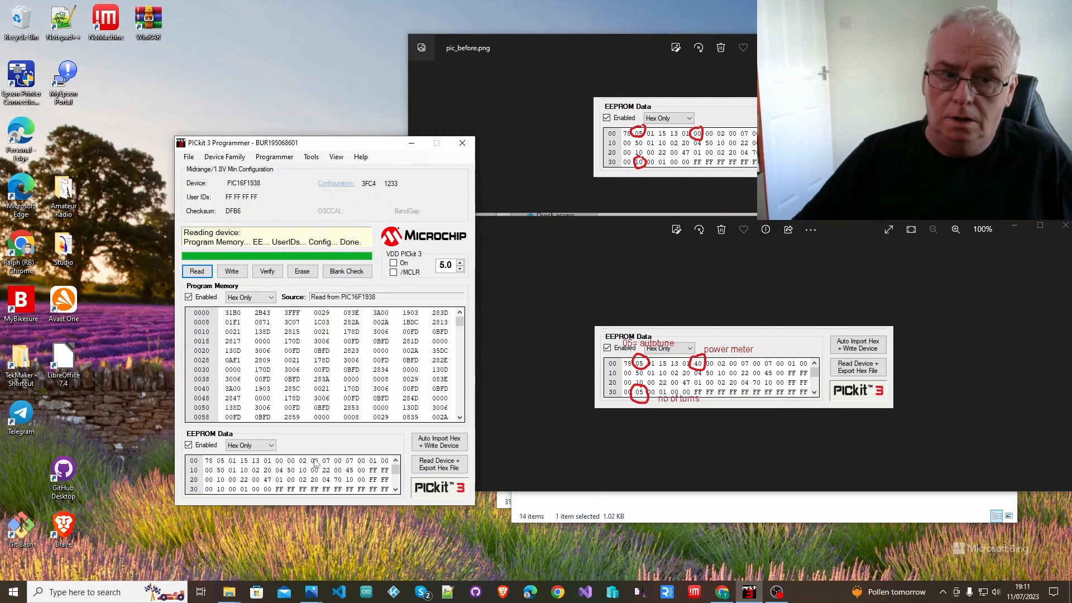
{"action": "mouse_move", "coordinate": [229, 489]}
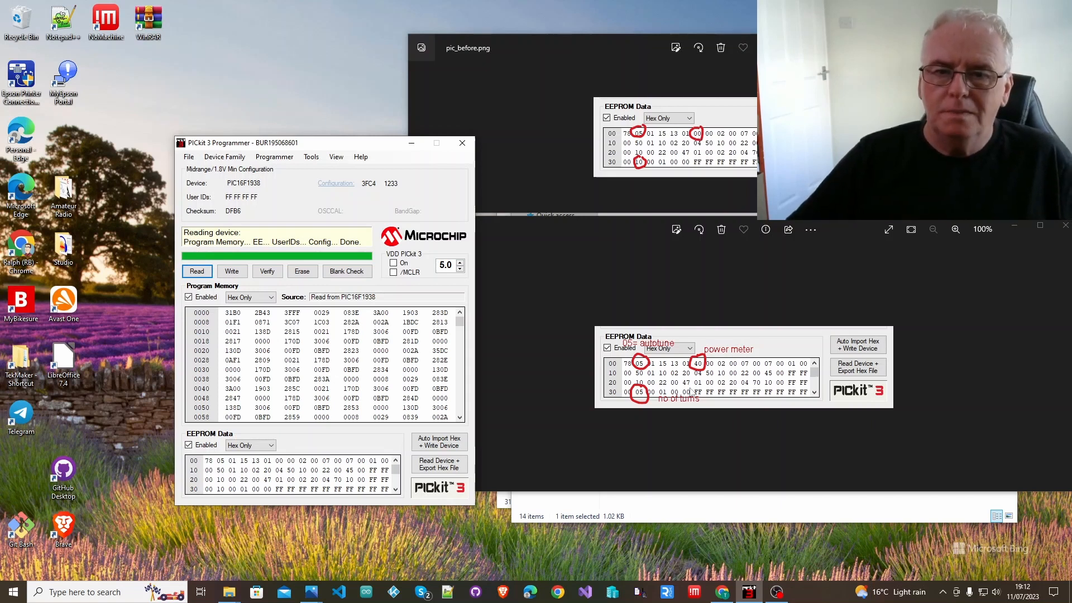
{"action": "mouse_move", "coordinate": [691, 391]}
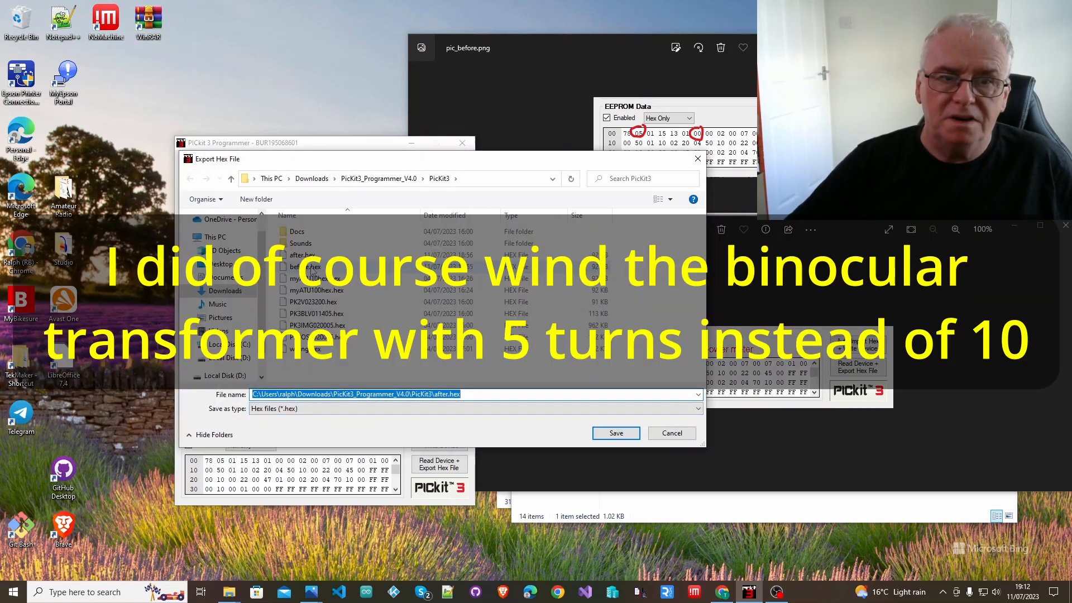
Export the read device contents as before.hex, overwriting the existing file
{"action": "left_click", "coordinate": [615, 433]}
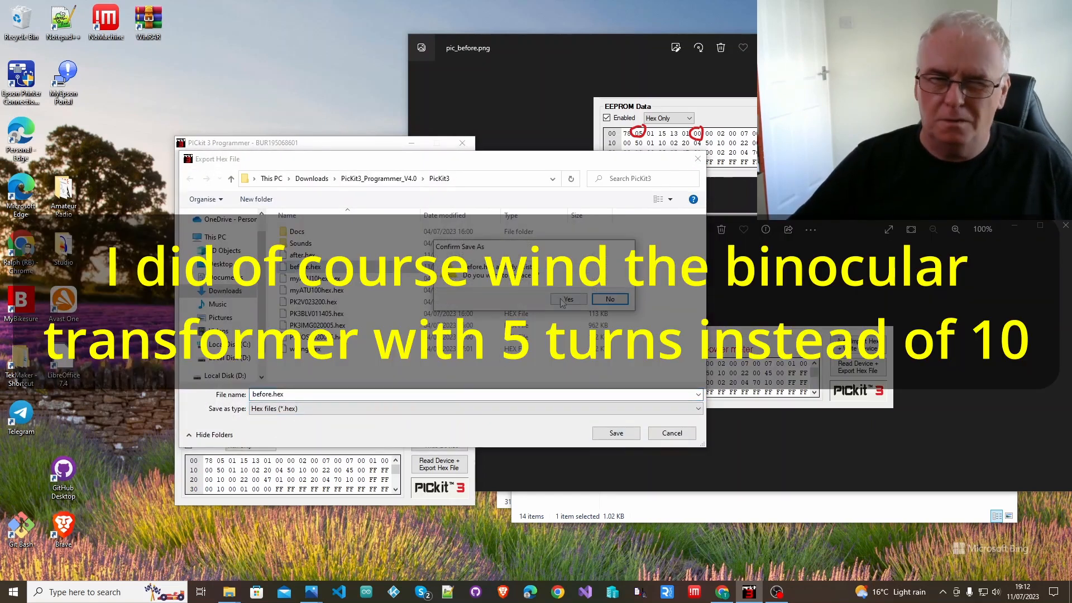
{"action": "left_click", "coordinate": [567, 298]}
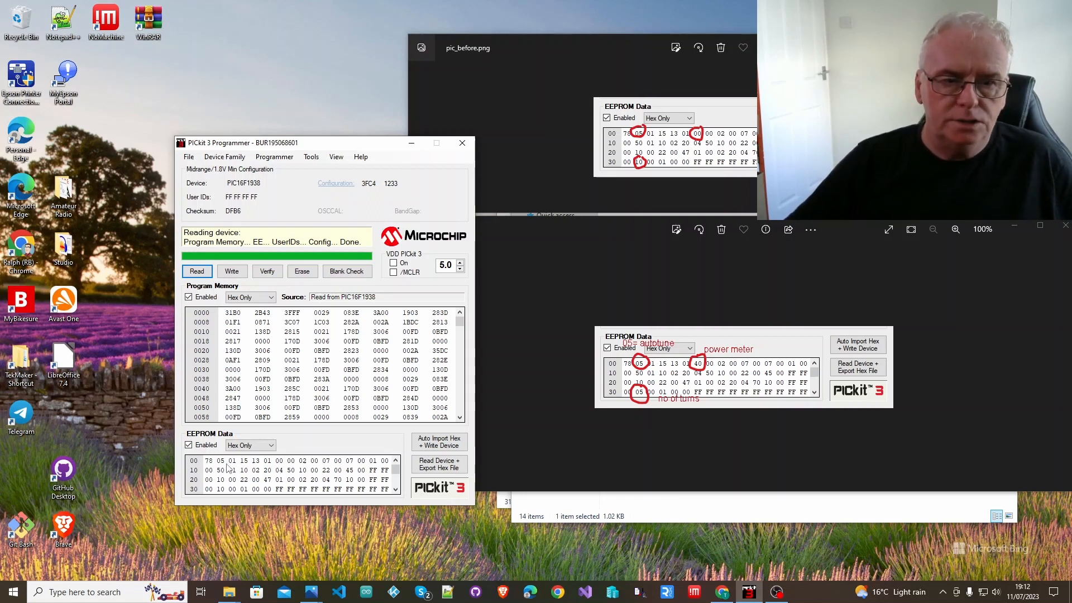
Edit the EEPROM autotune, power meter and turns bytes to 05, 40 and 05
{"action": "left_click", "coordinate": [220, 460]}
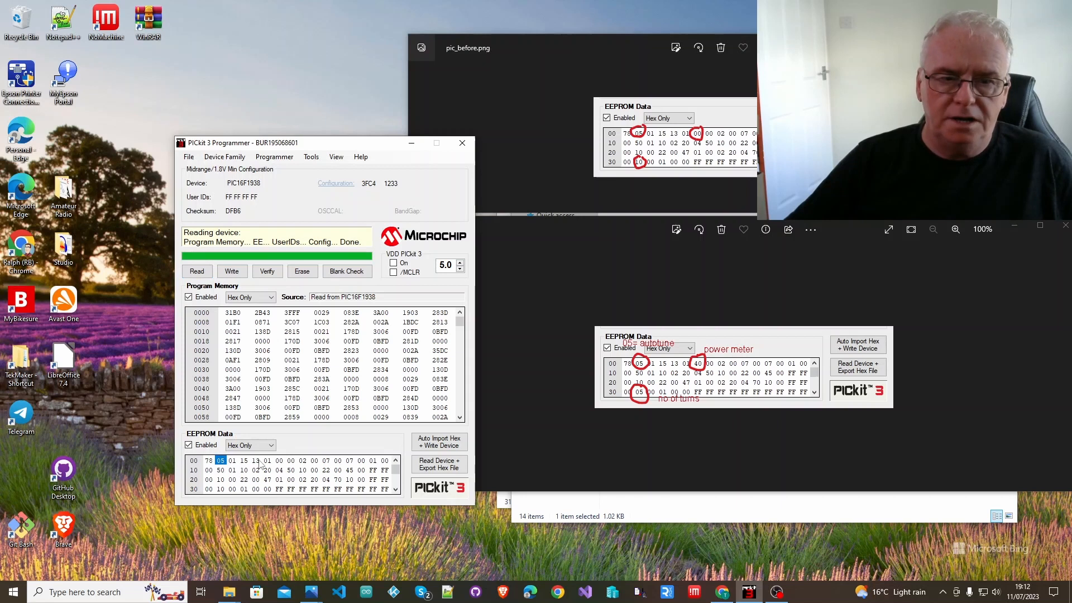
{"action": "mouse_move", "coordinate": [283, 466]}
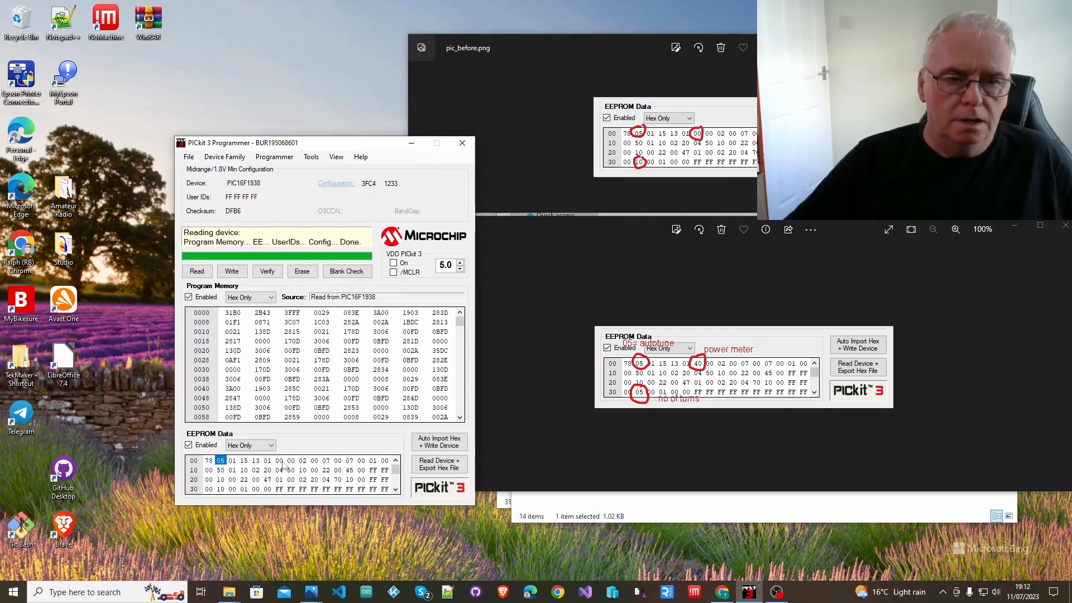
{"action": "left_click", "coordinate": [279, 469]}
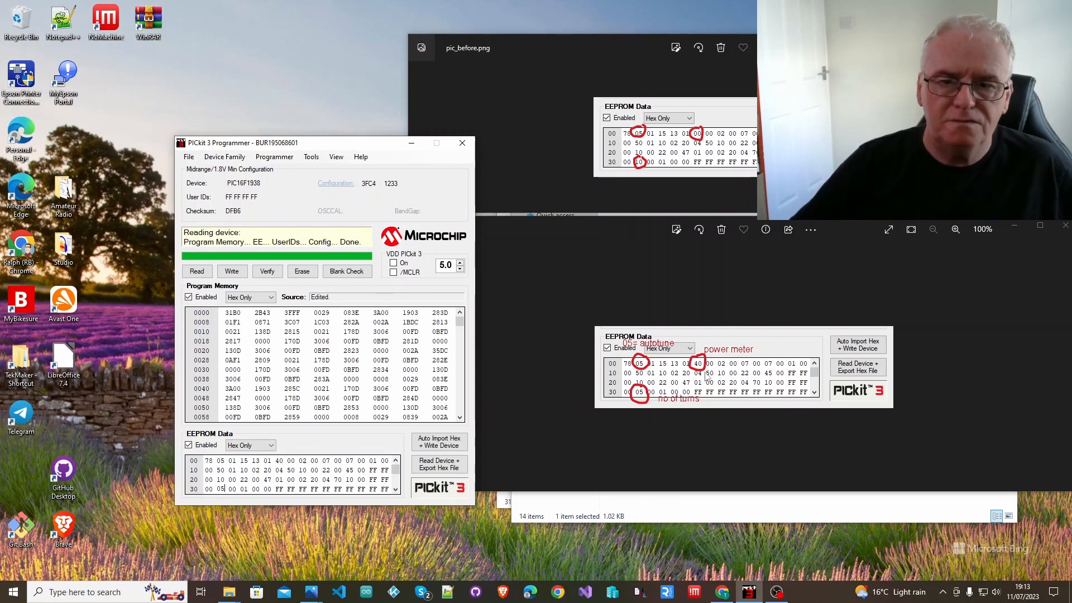
{"action": "mouse_move", "coordinate": [227, 470]}
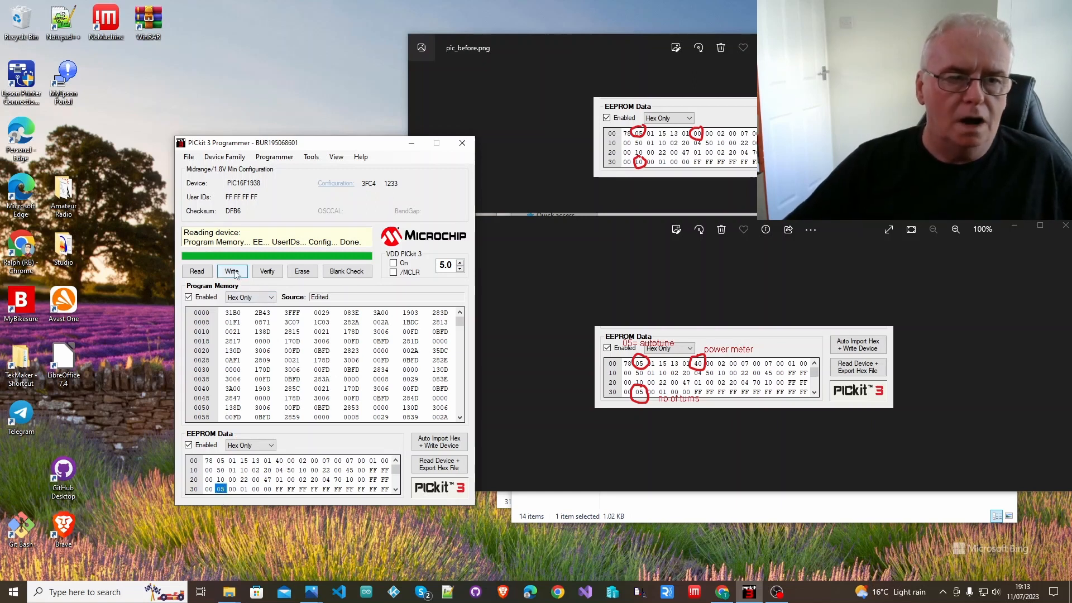
Write the edited data to the PIC16F1938 and verify it successfully
{"action": "left_click", "coordinate": [231, 271]}
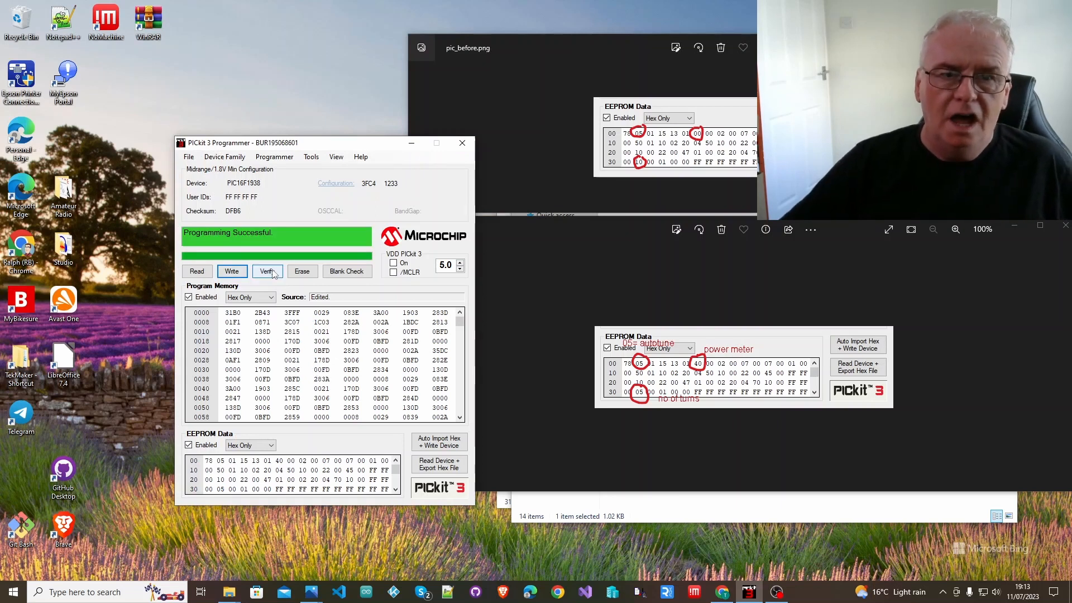
{"action": "left_click", "coordinate": [267, 271]}
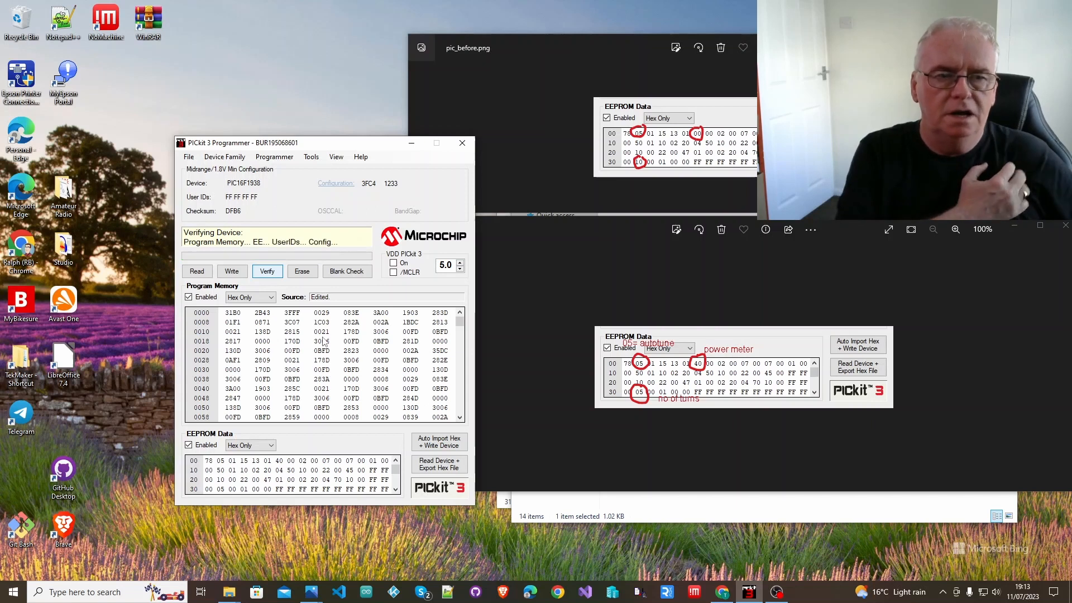
{"action": "left_click", "coordinate": [267, 271]}
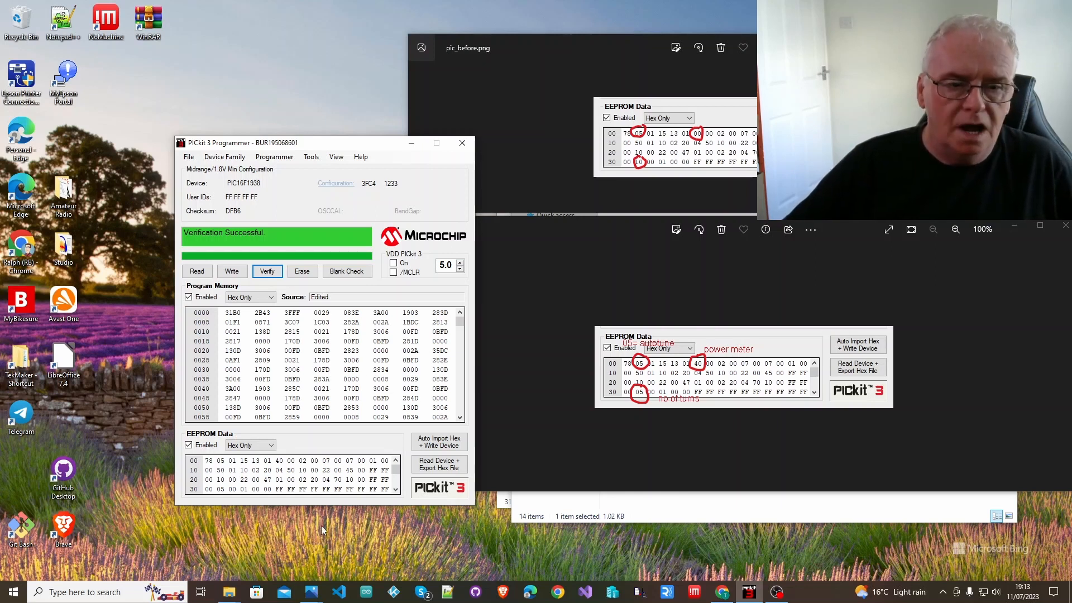
{"action": "mouse_move", "coordinate": [1029, 538]}
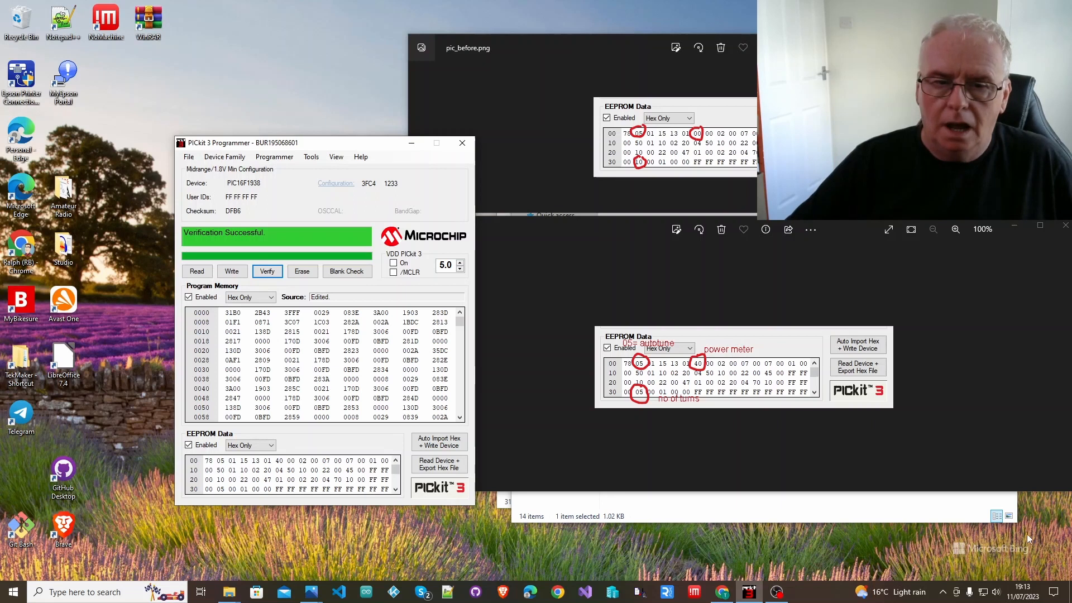